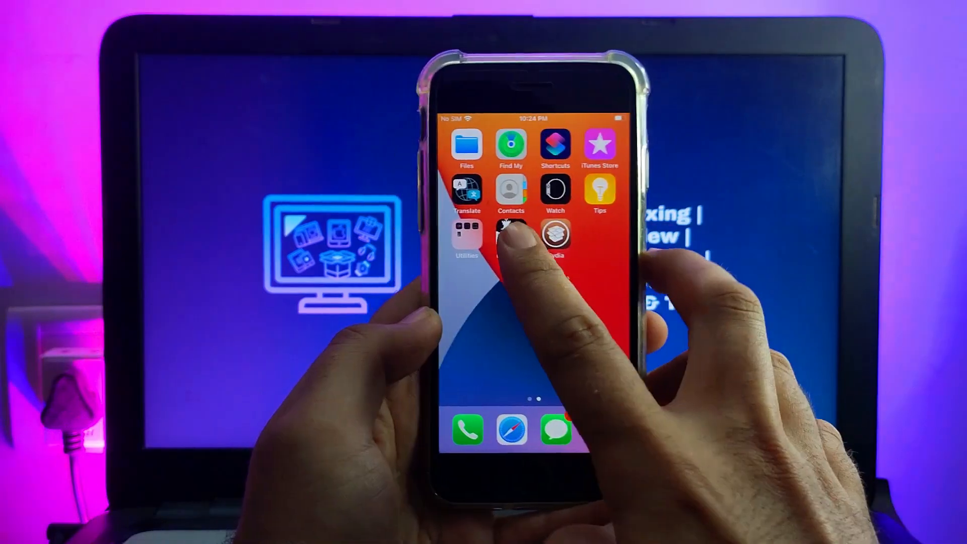
Launch the checkra1n Loader app from the iPhone home screen to reach its install screen.
click(511, 235)
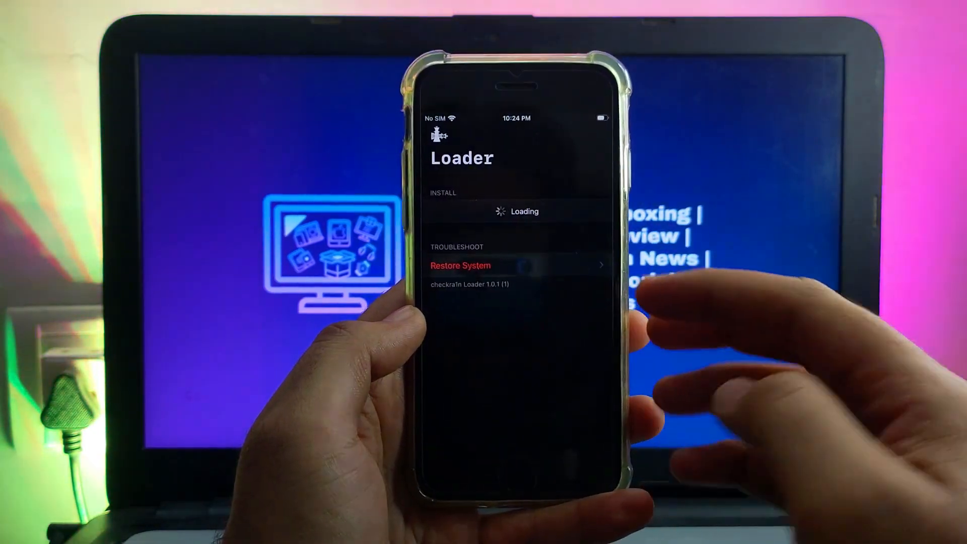
click(460, 265)
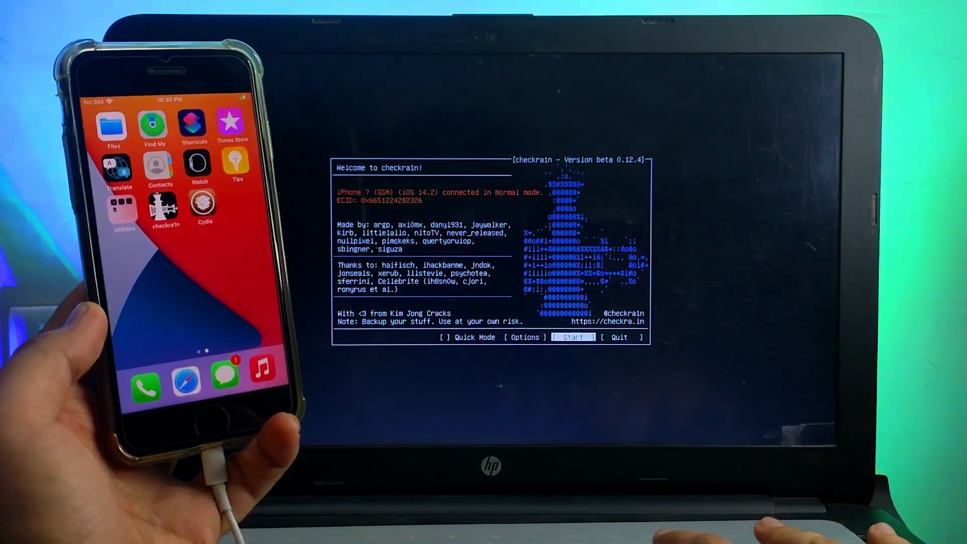
Start the jailbreak and continue past recovery mode to the DFU-mode instructions.
click(574, 337)
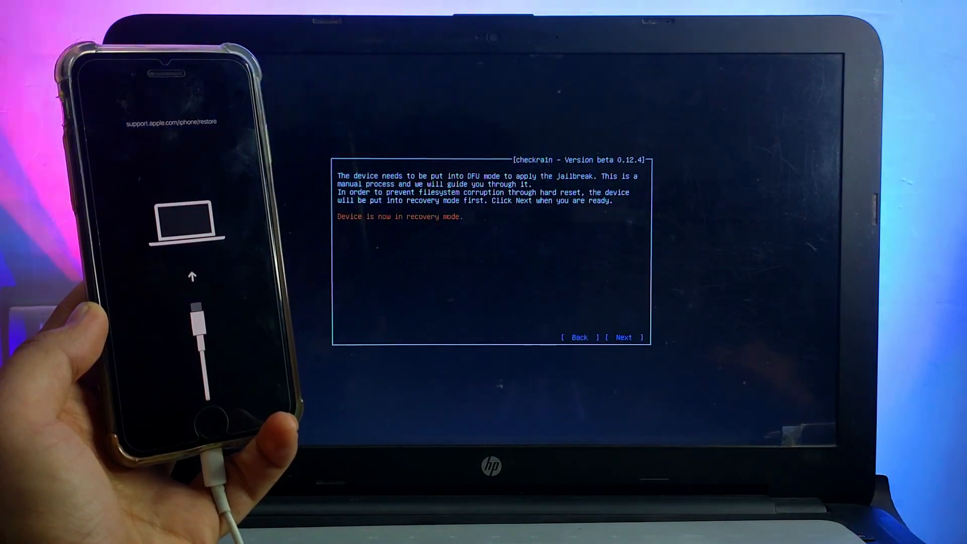
click(624, 338)
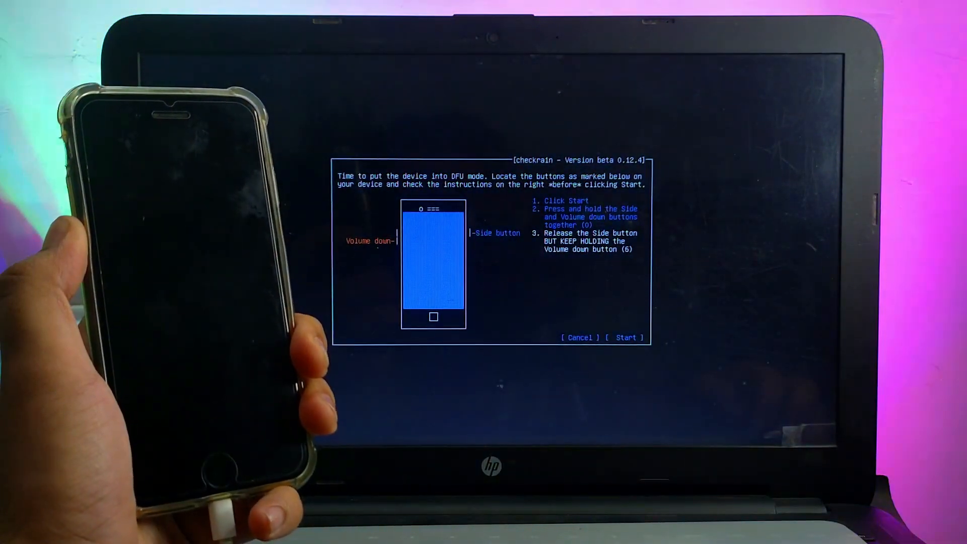
Run the DFU button countdown until checkra1n reports All Done, then dismiss it.
click(626, 338)
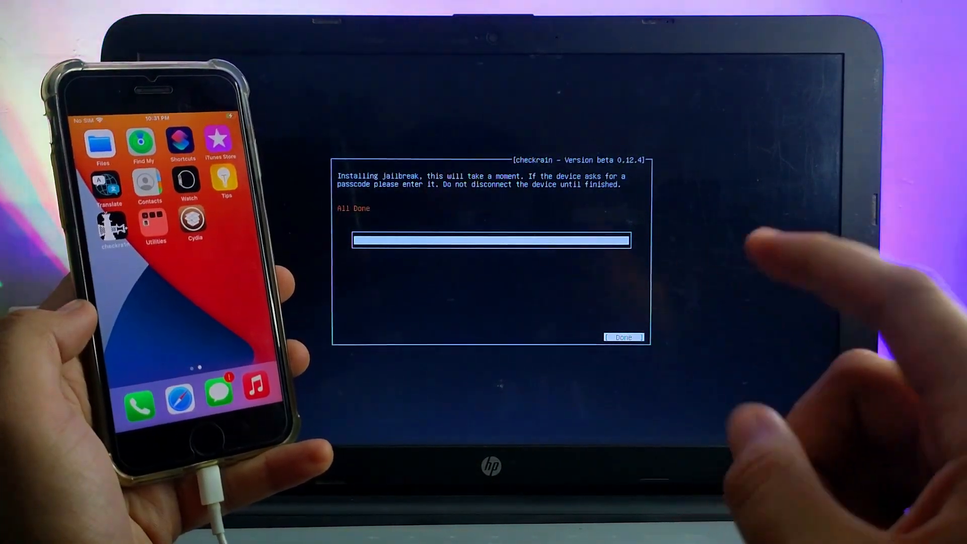
click(622, 338)
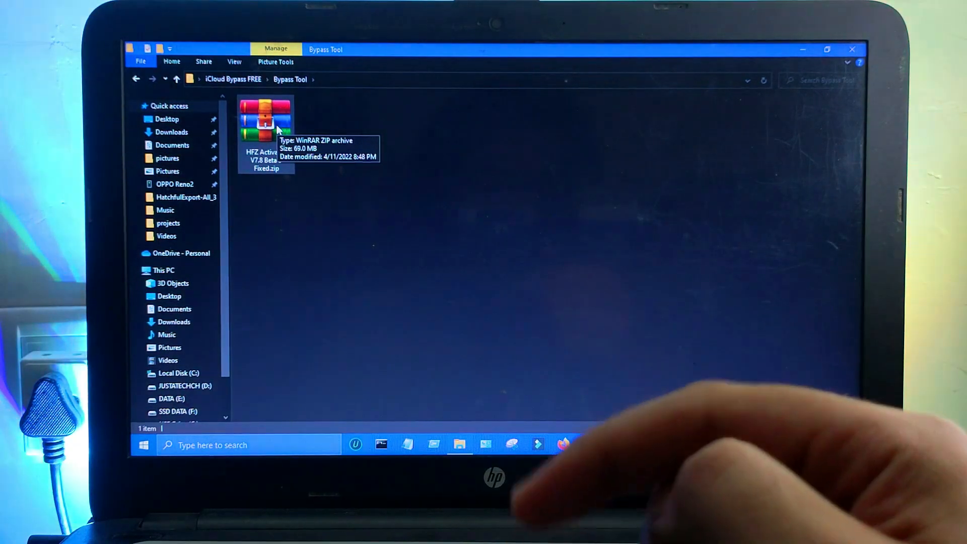
Extract the HFZ Activator zip into its own folder and enter the extracted folder.
click(265, 133)
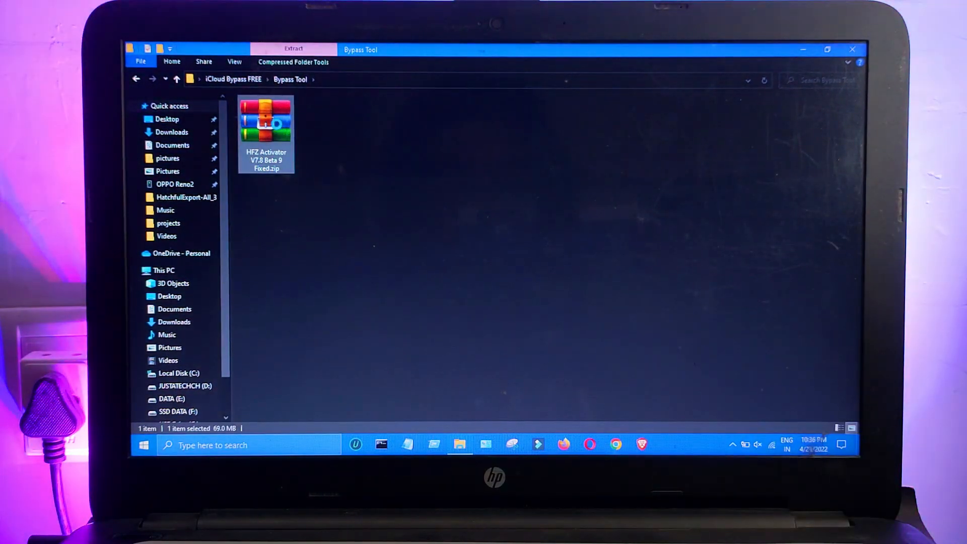
right_click(265, 123)
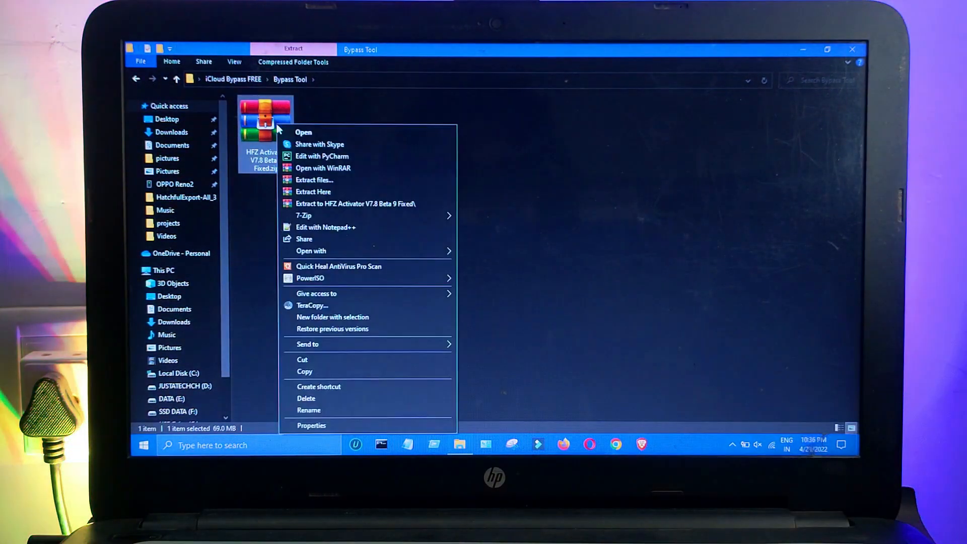
click(520, 235)
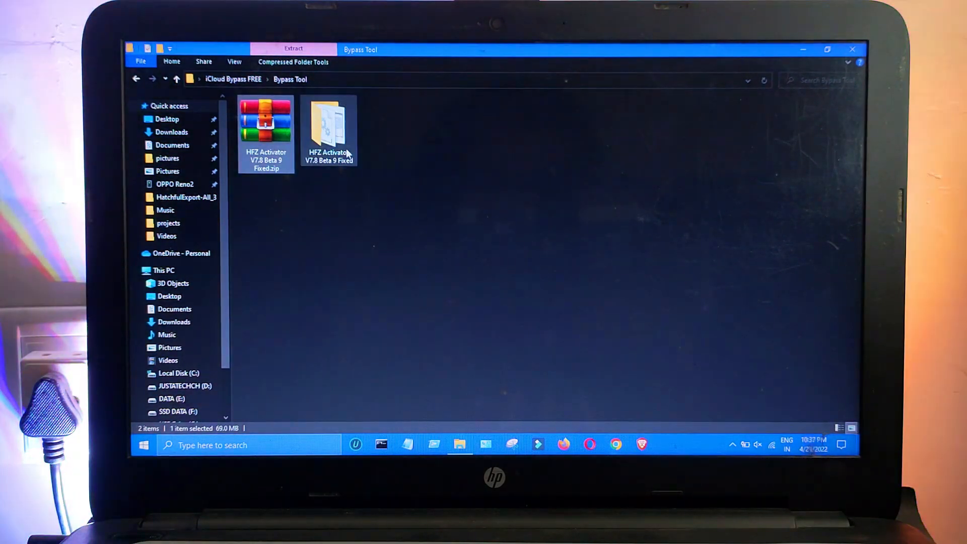
double_click(329, 123)
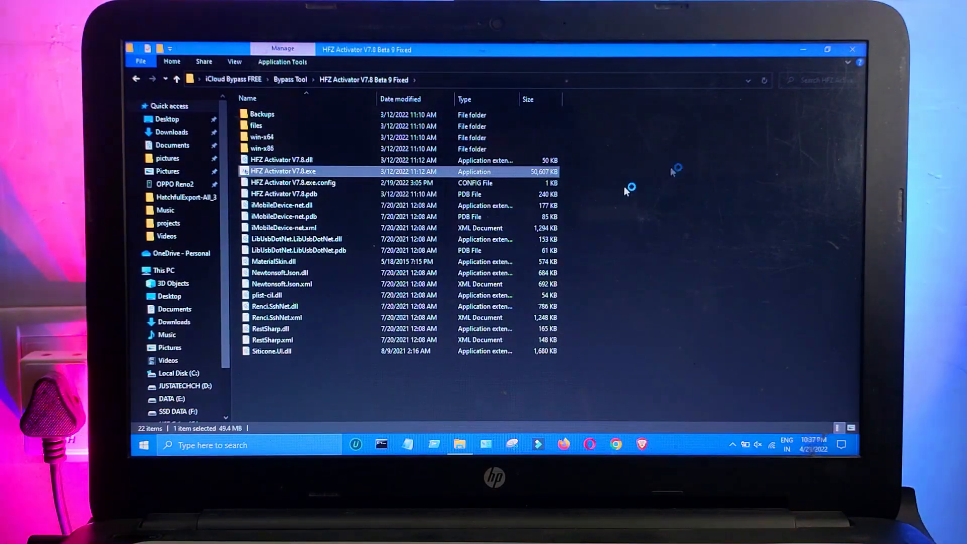
Launch HFZ Activator V7.8.exe and accept the administrator UAC prompt.
double_click(284, 171)
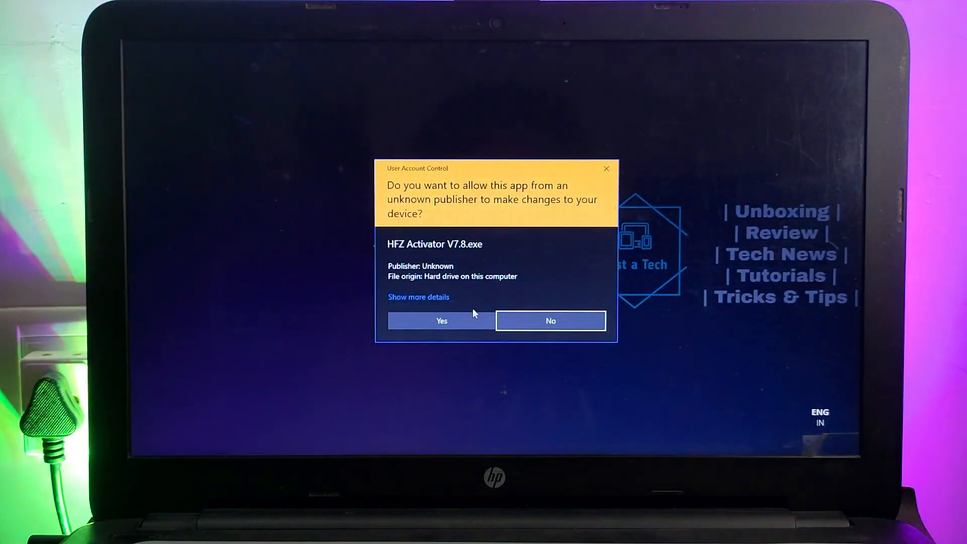
click(441, 321)
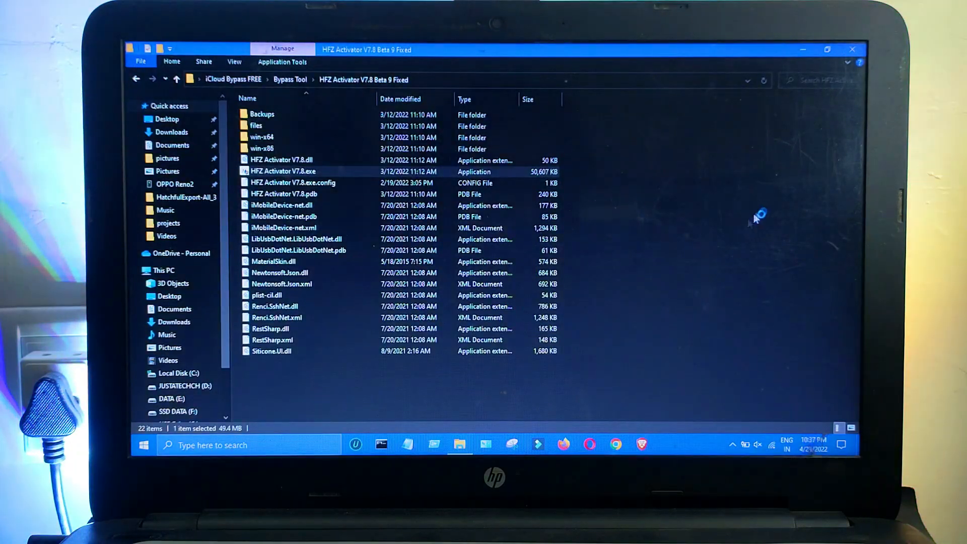
Run FIX BANK APP from the Tools section on the connected iPhone 7 (iOS 14.2).
double_click(283, 172)
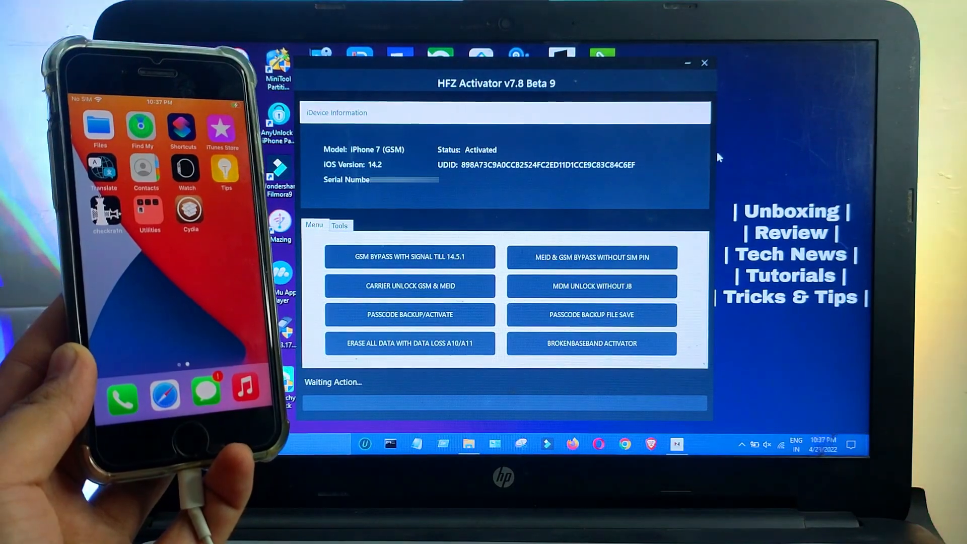
click(339, 224)
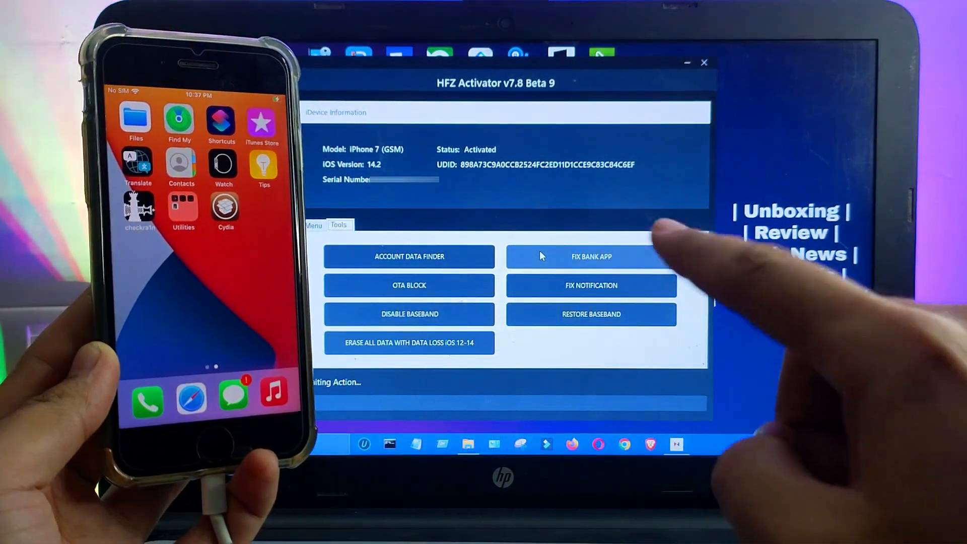
click(591, 257)
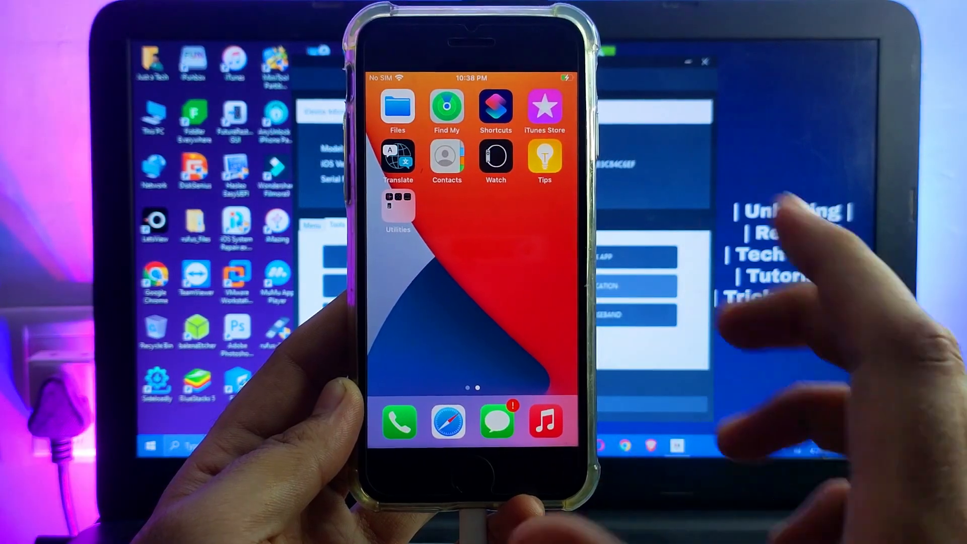
Swipe through the home screen pages to confirm no checkra1n or Cydia icons remain.
scroll(left, 3)
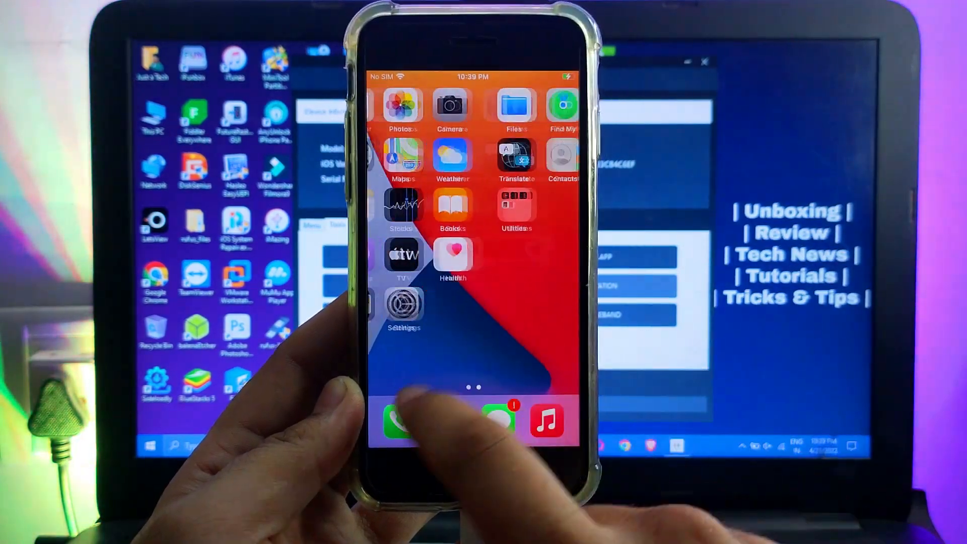
scroll(left, 3)
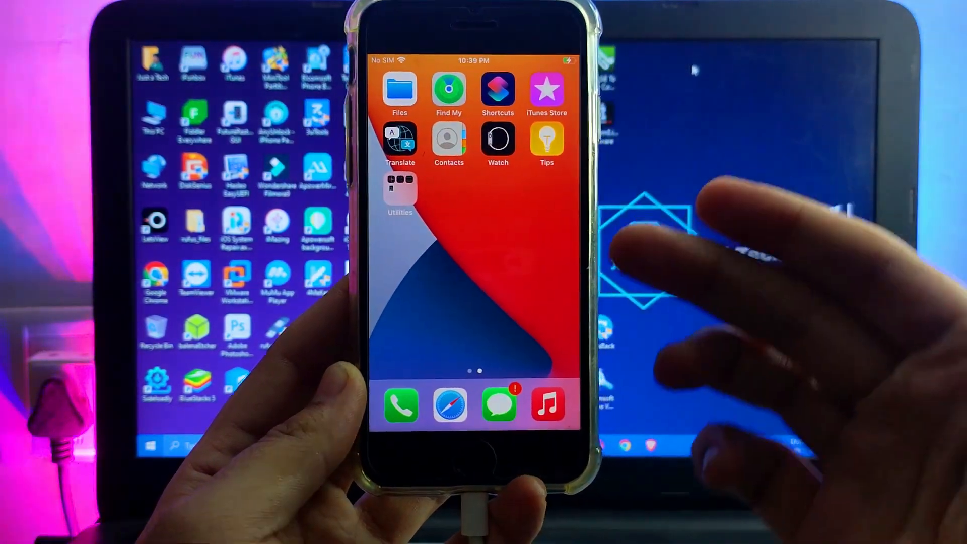
scroll(right, 3)
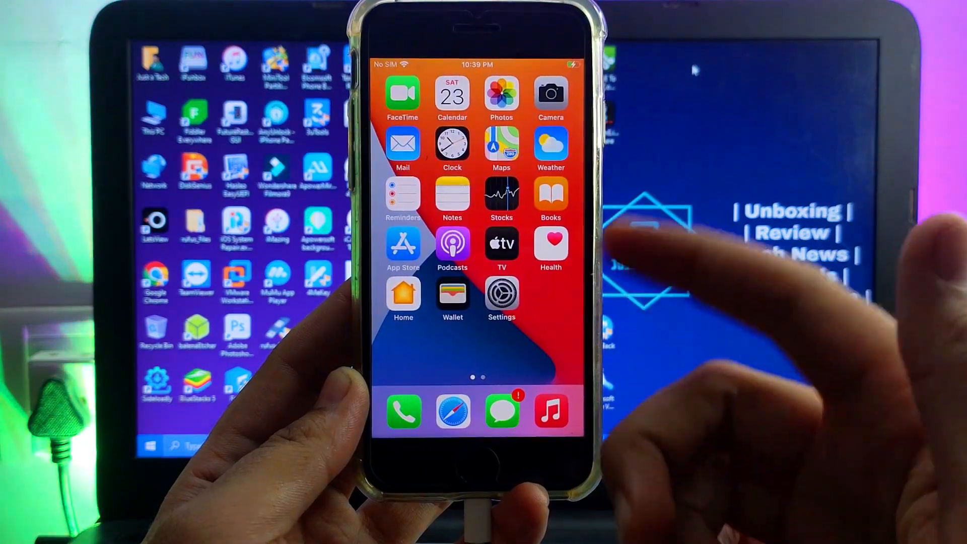